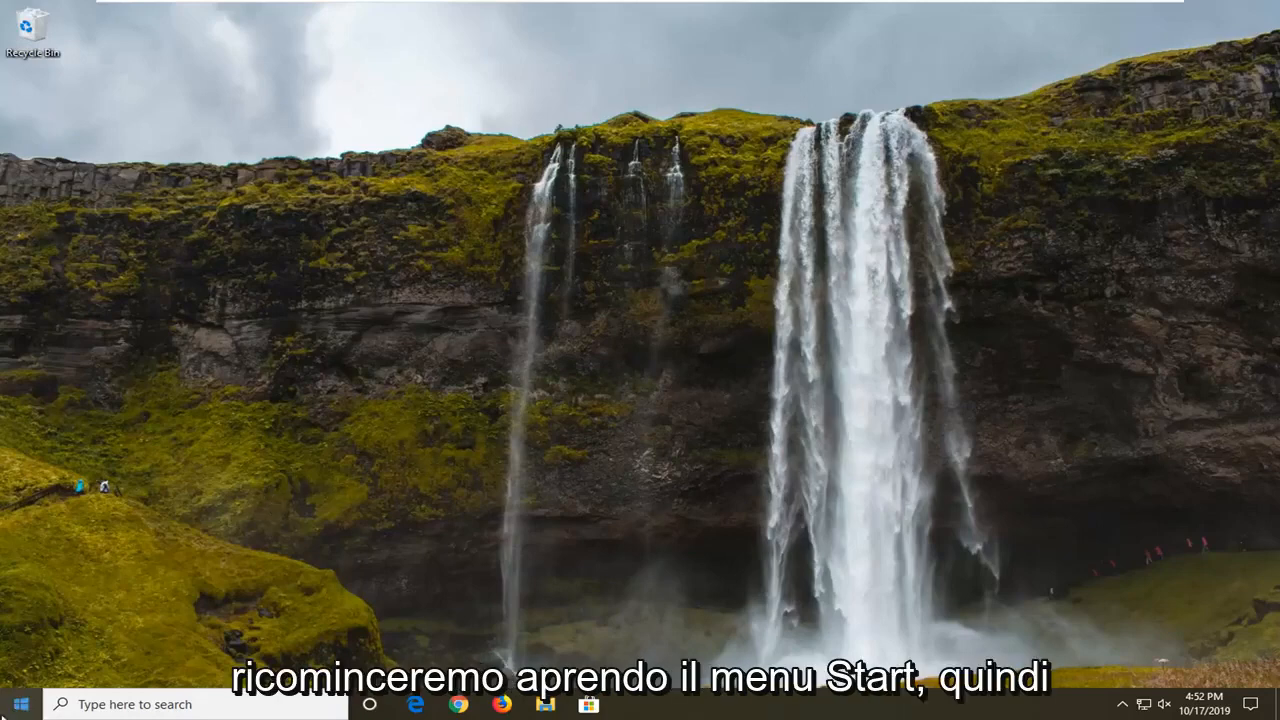
Step: Reach the Accounts section of Settings showing Your info for the local account
click(20, 704)
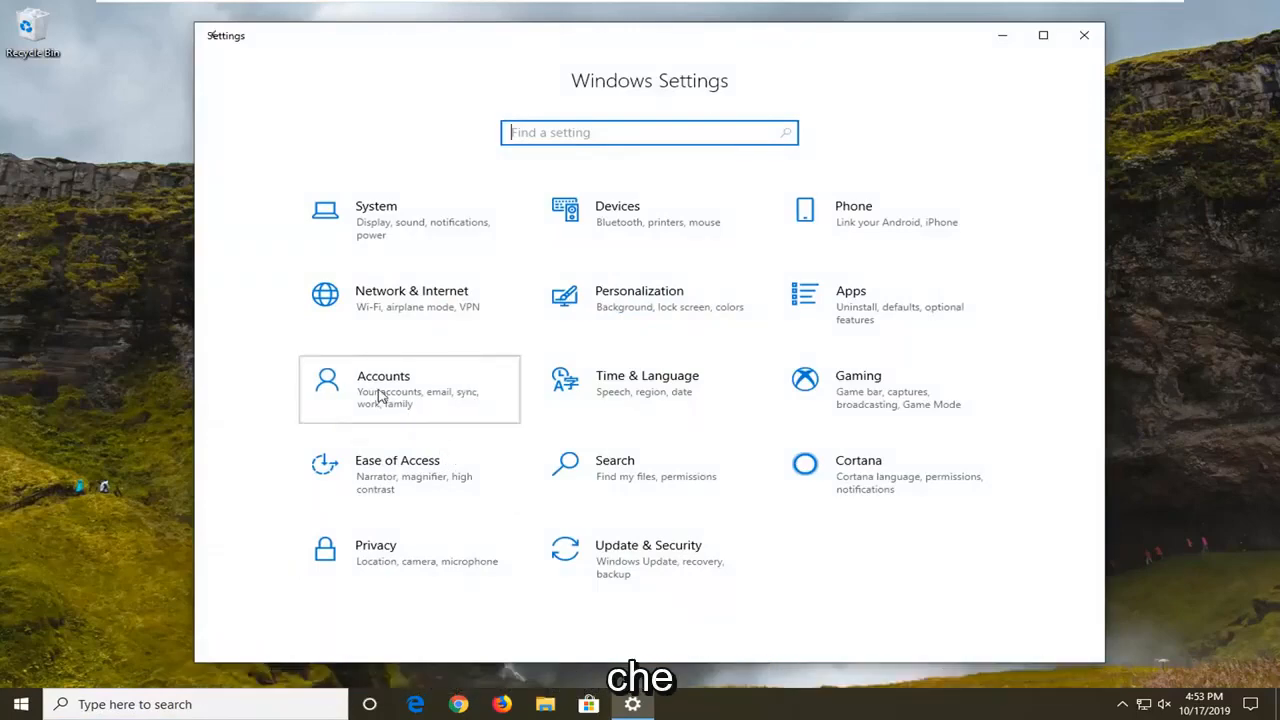
click(384, 388)
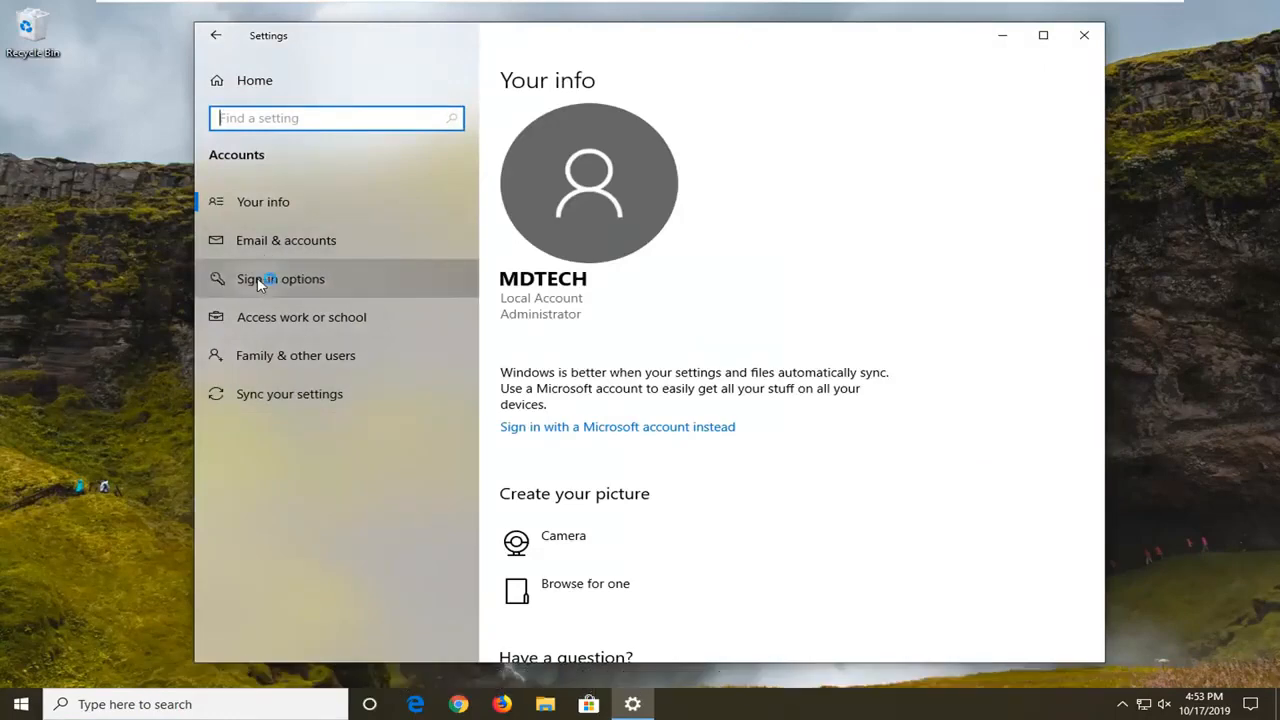
Step: Turn off 'Use my sign-in info to automatically finish setting up' under Sign-in options Privacy, then close Settings
click(280, 278)
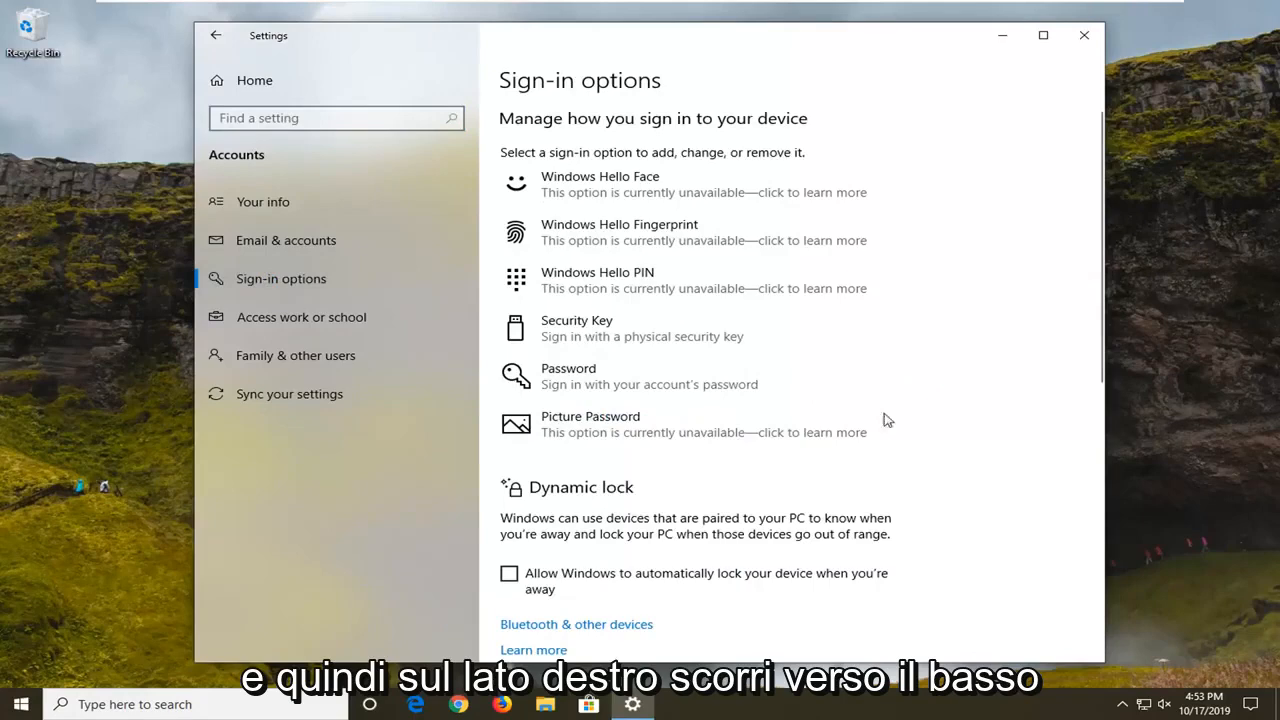
scroll(down, 3)
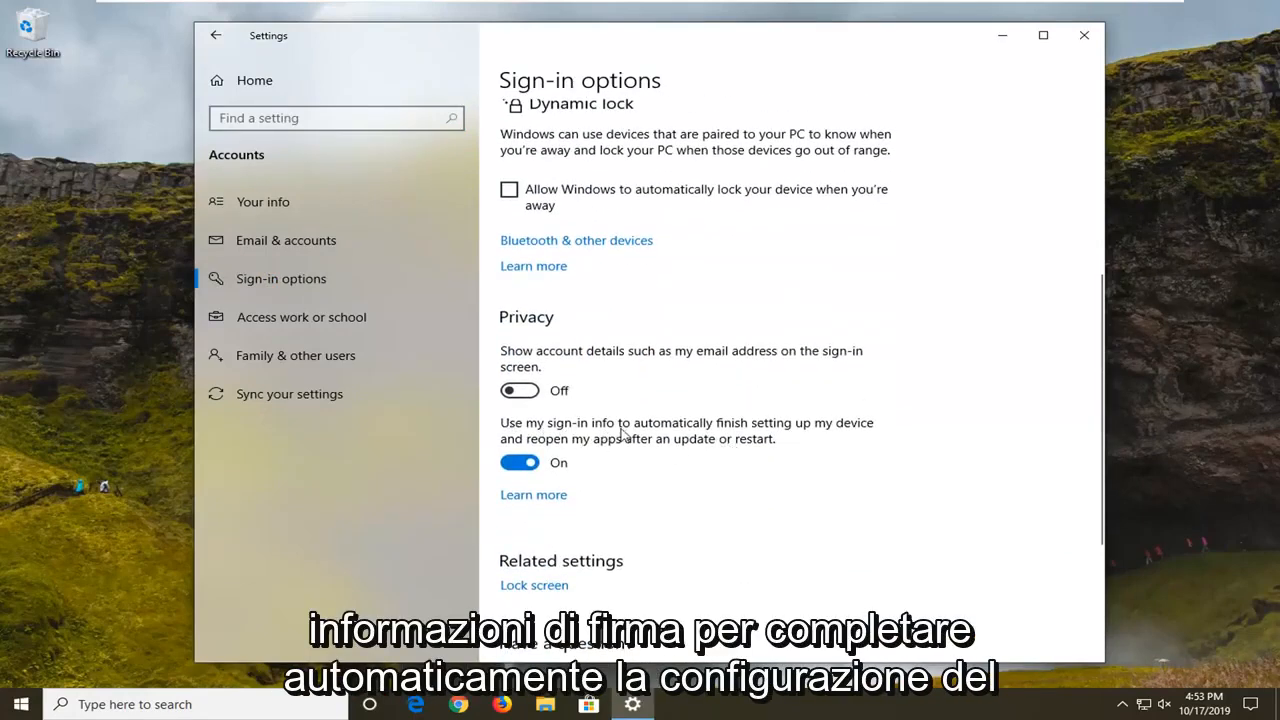
mouse_move(604, 462)
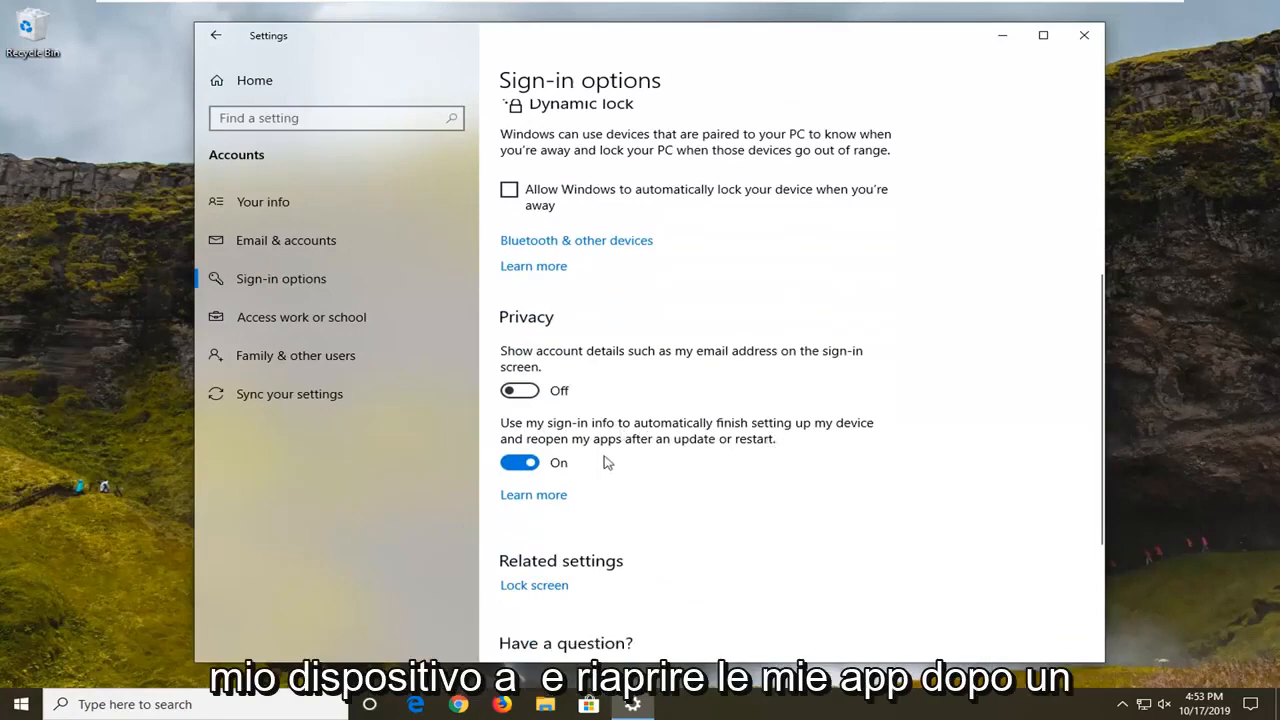
mouse_move(670, 456)
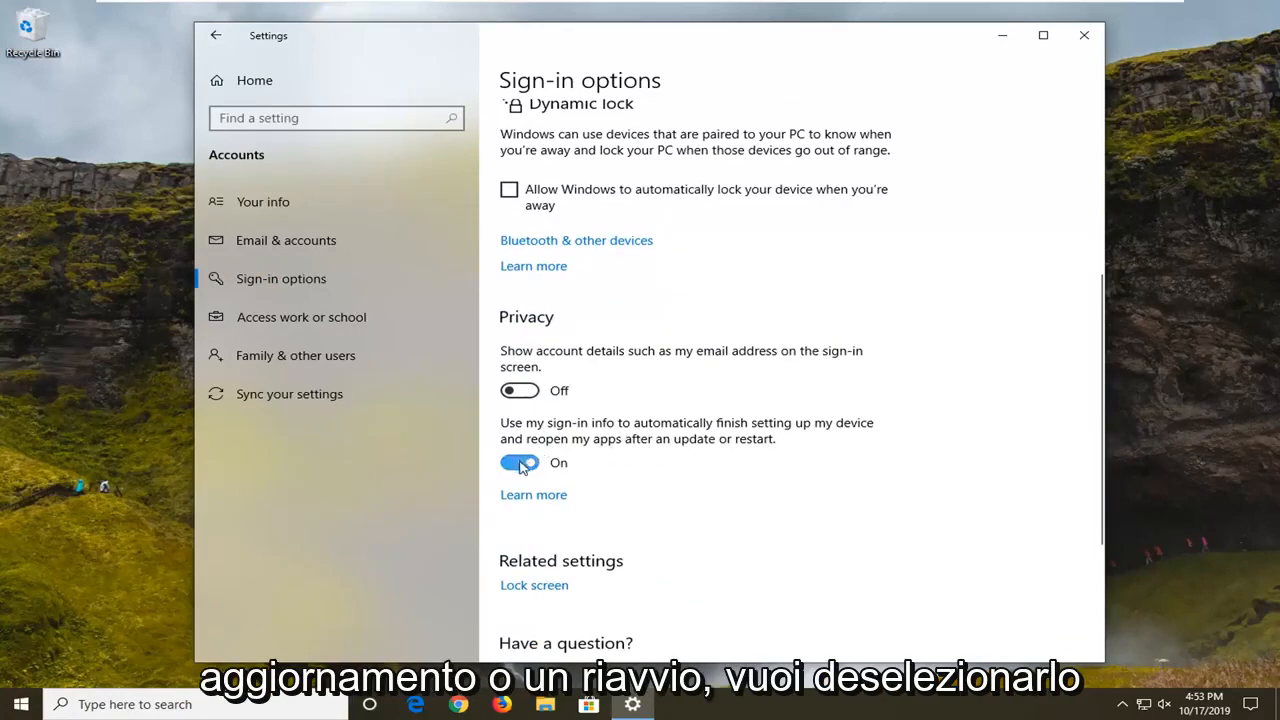
click(520, 462)
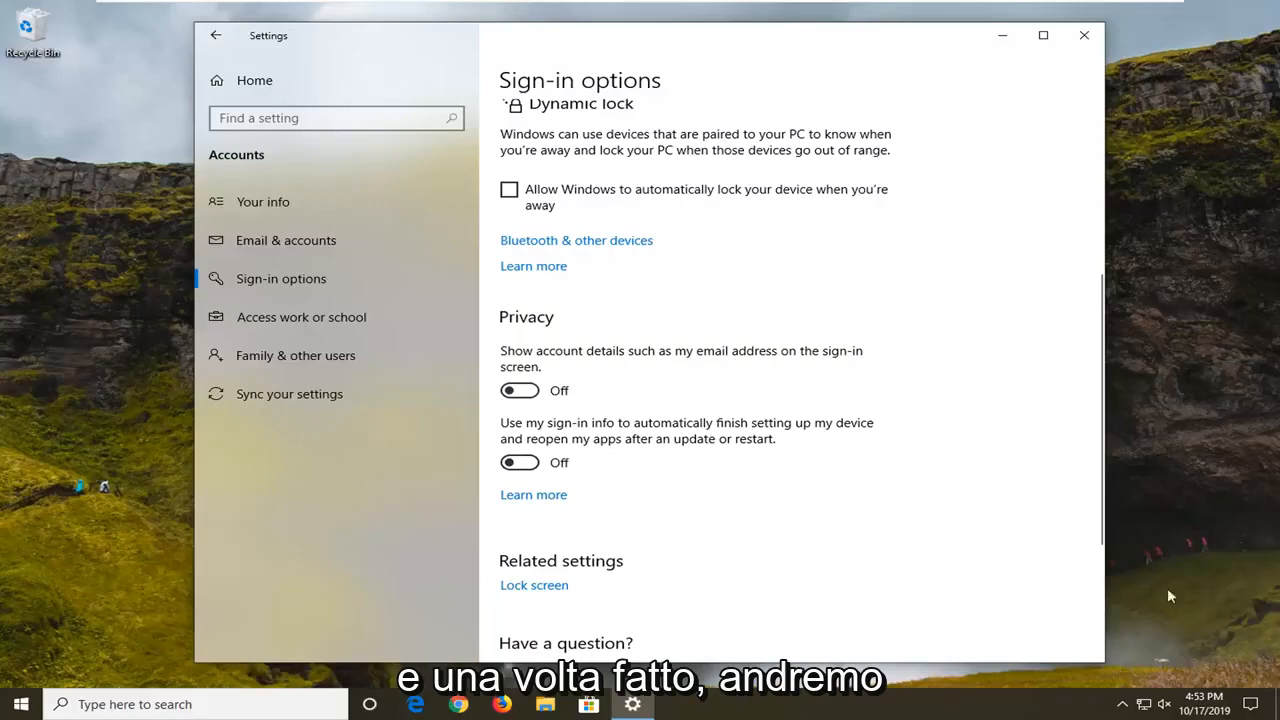
click(1084, 36)
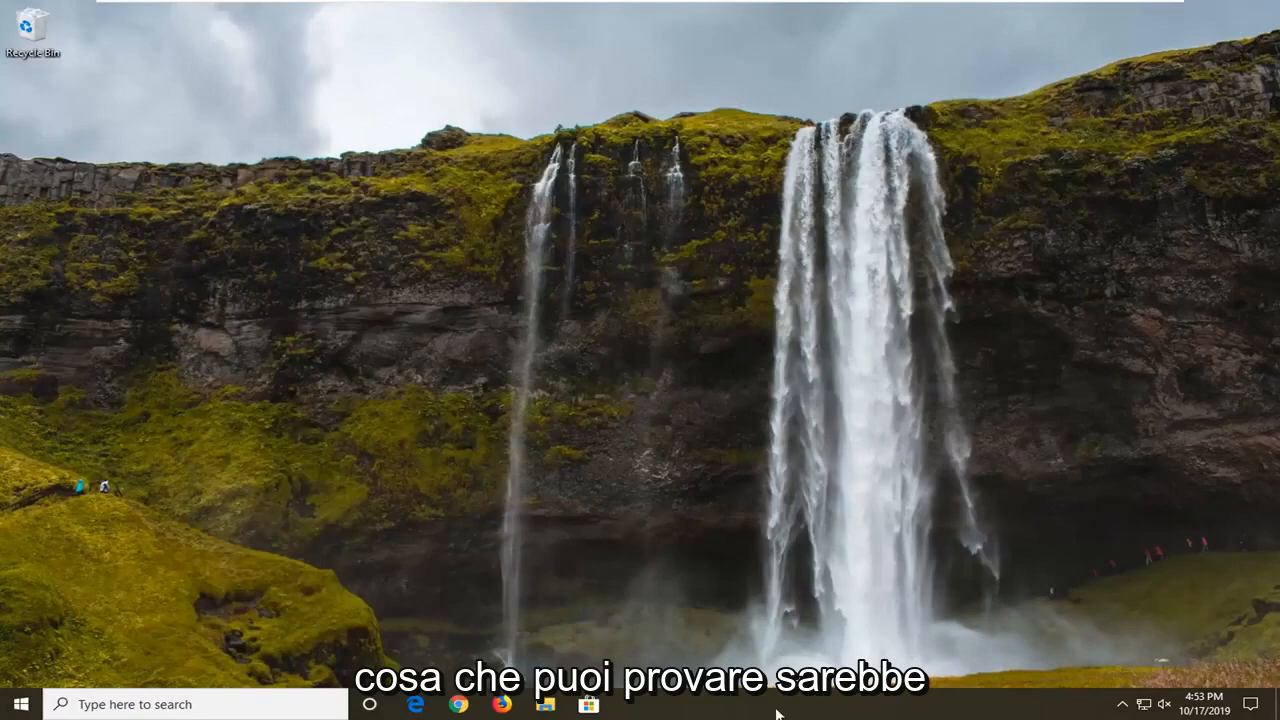
Step: Launch Task Manager from the taskbar context menu
right_click(776, 712)
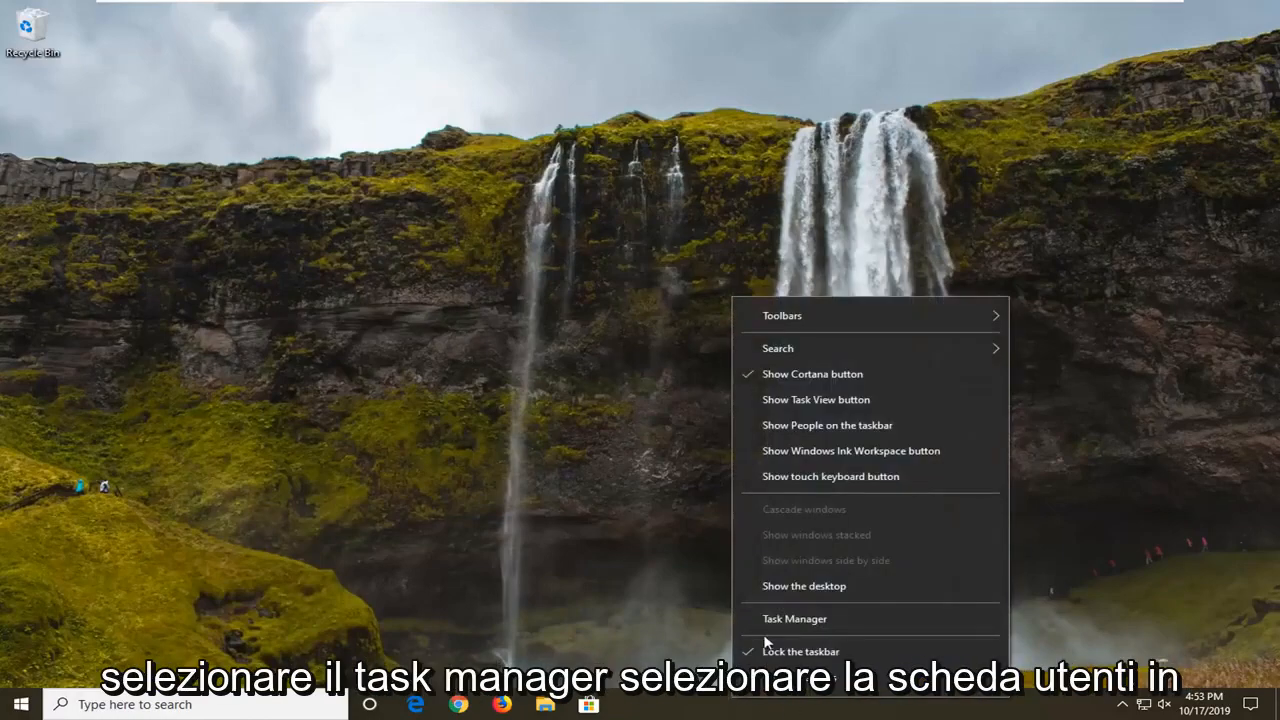
click(796, 618)
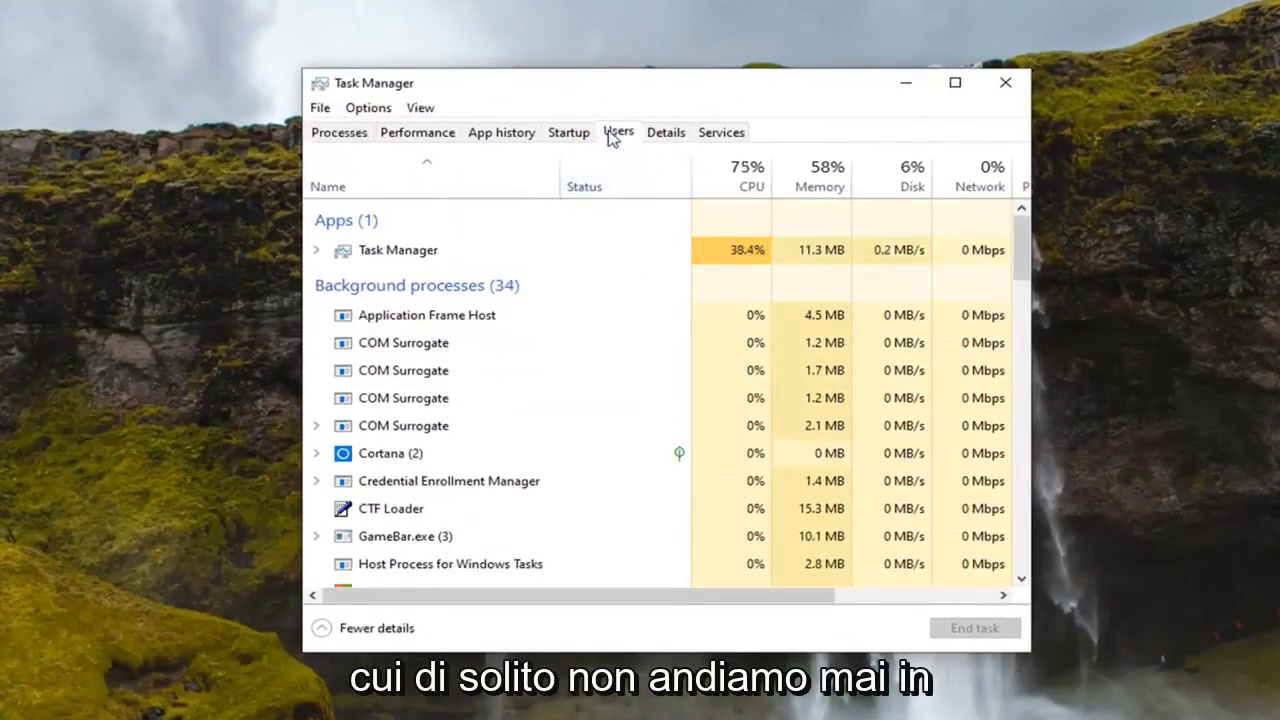
Step: Review the Users list, confirm only one signed-in account, then close Task Manager
click(618, 132)
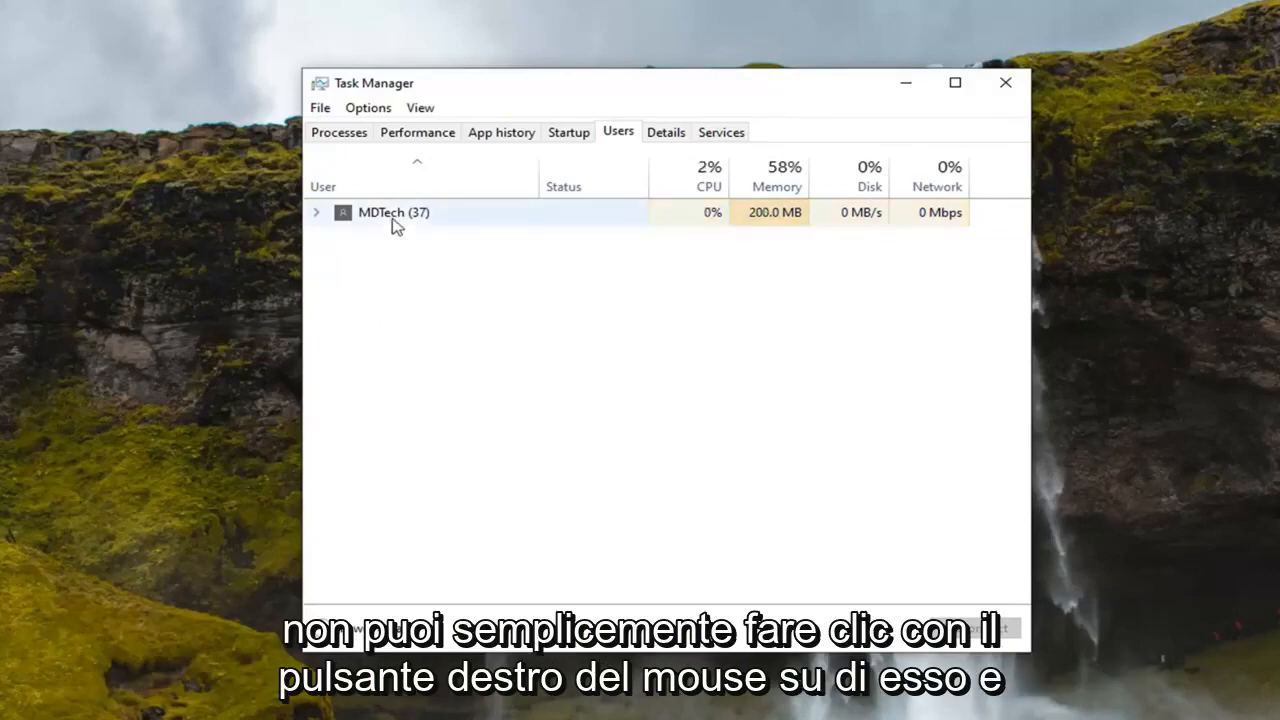
right_click(392, 212)
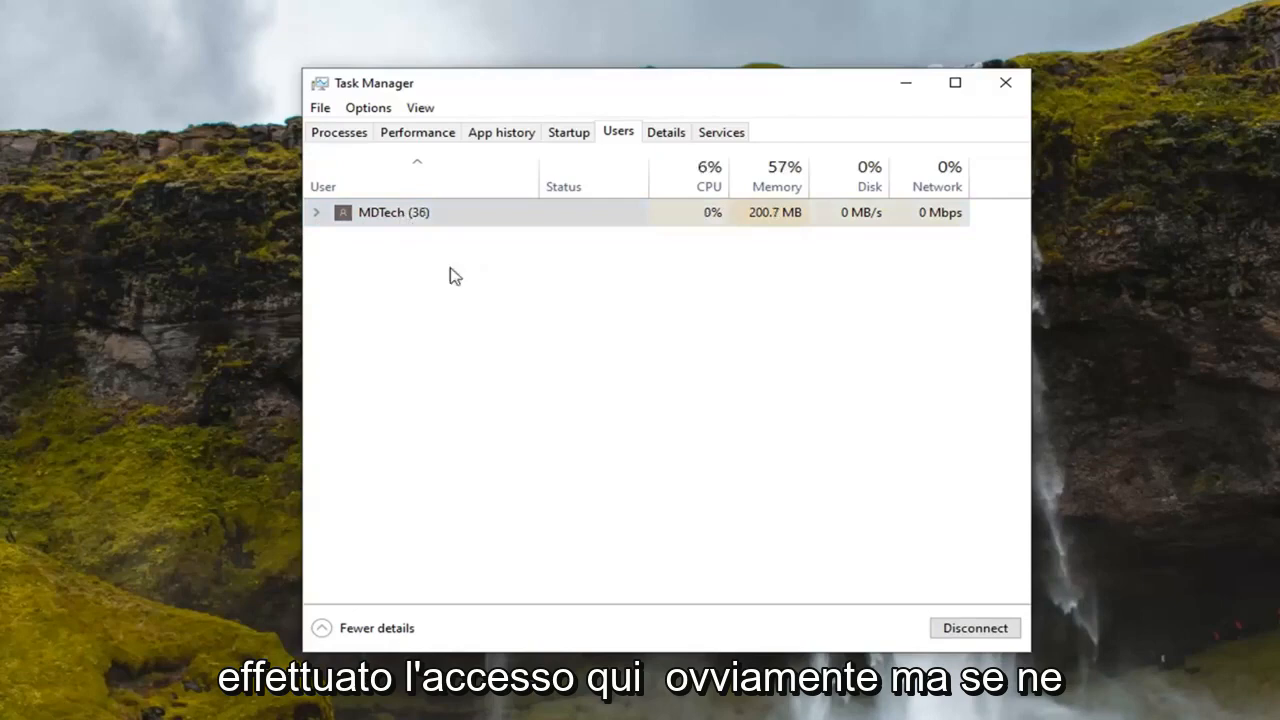
right_click(394, 212)
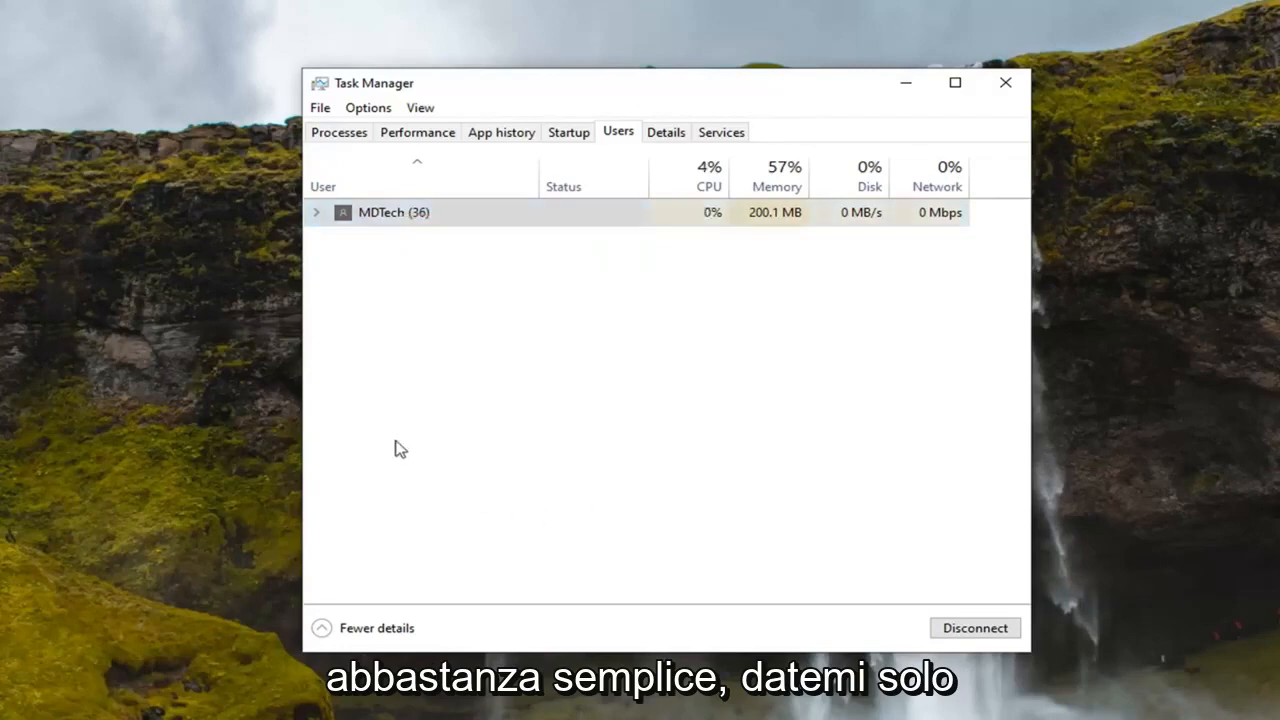
mouse_move(918, 108)
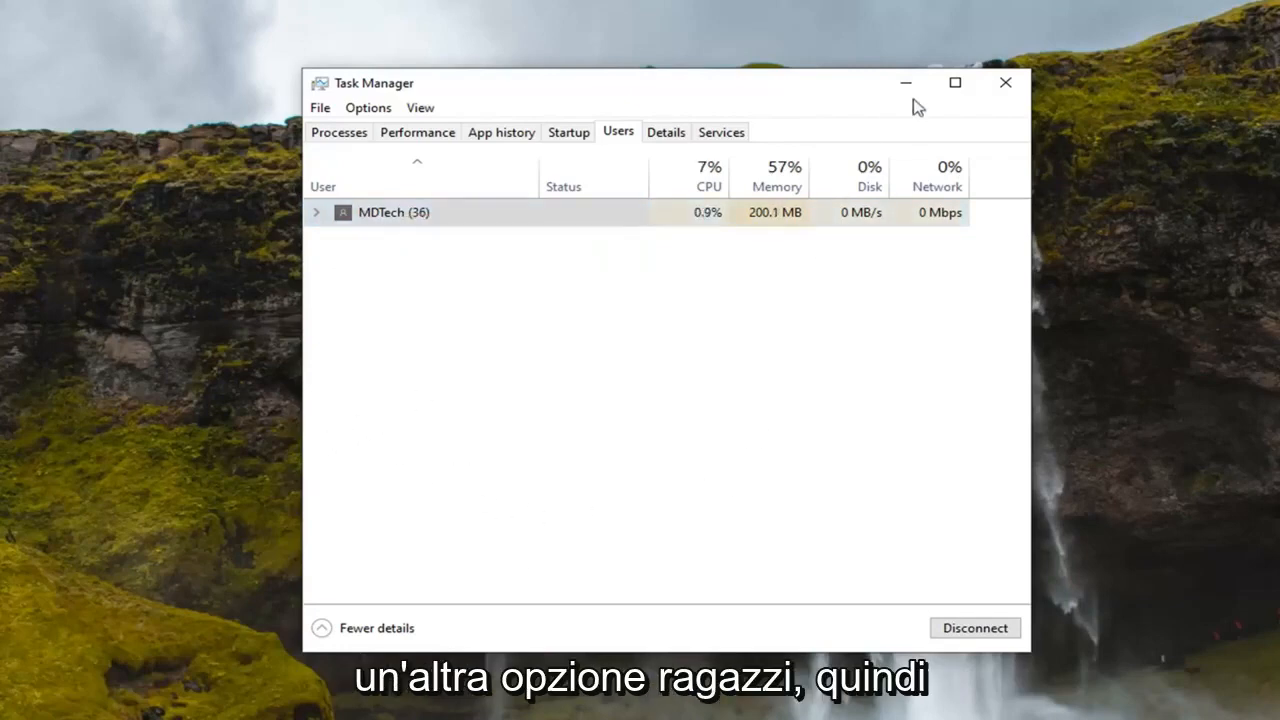
click(1004, 82)
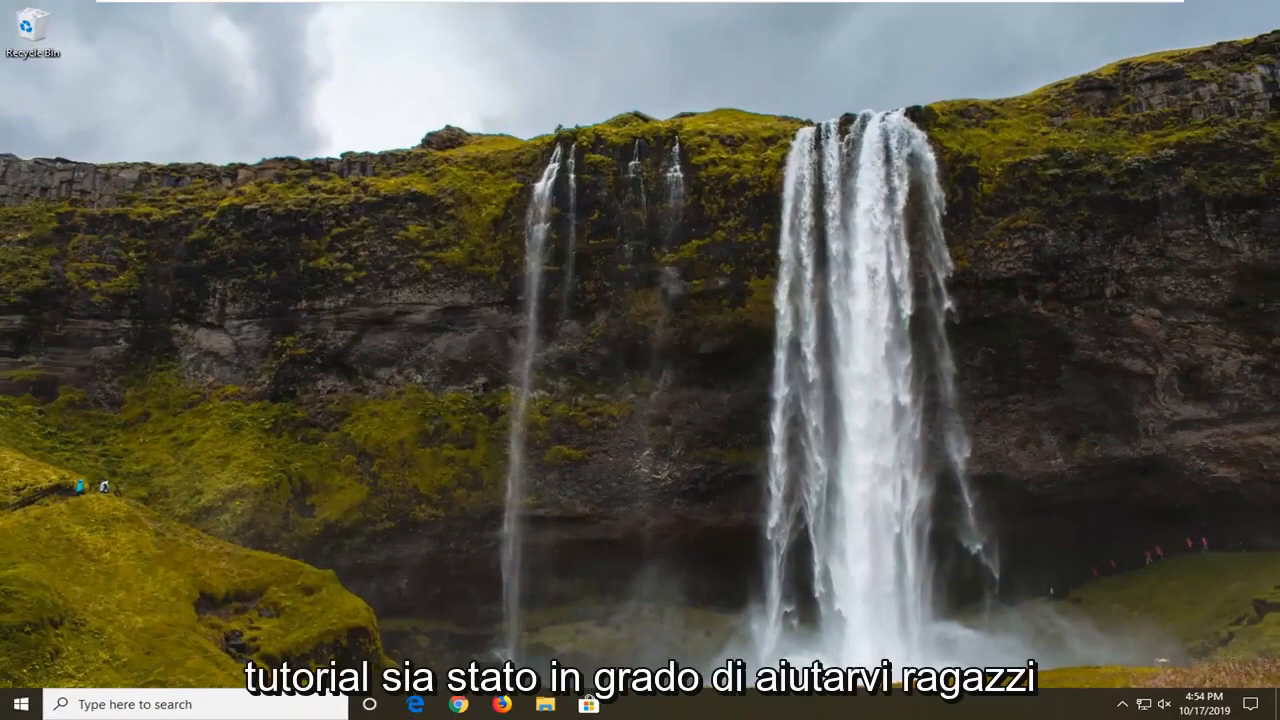